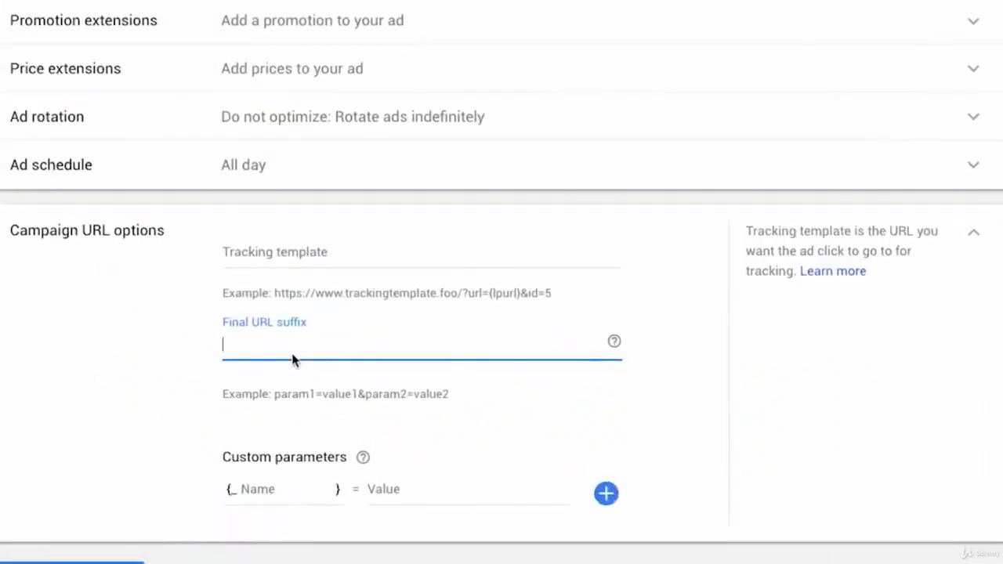
mouse_move(180, 369)
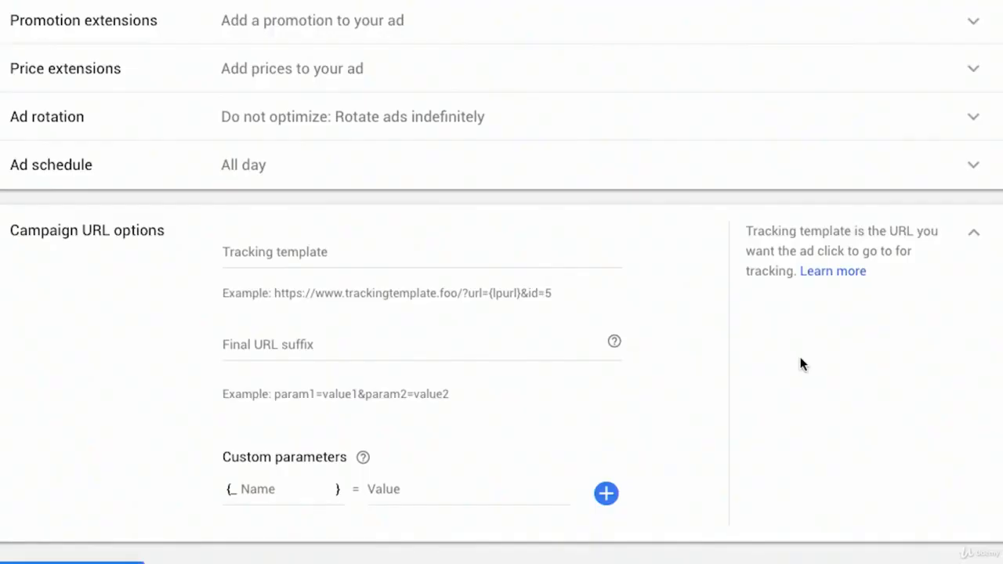
Enter Color as the parameter name and settle on Orange as its value after trying other entries.
type("Color")
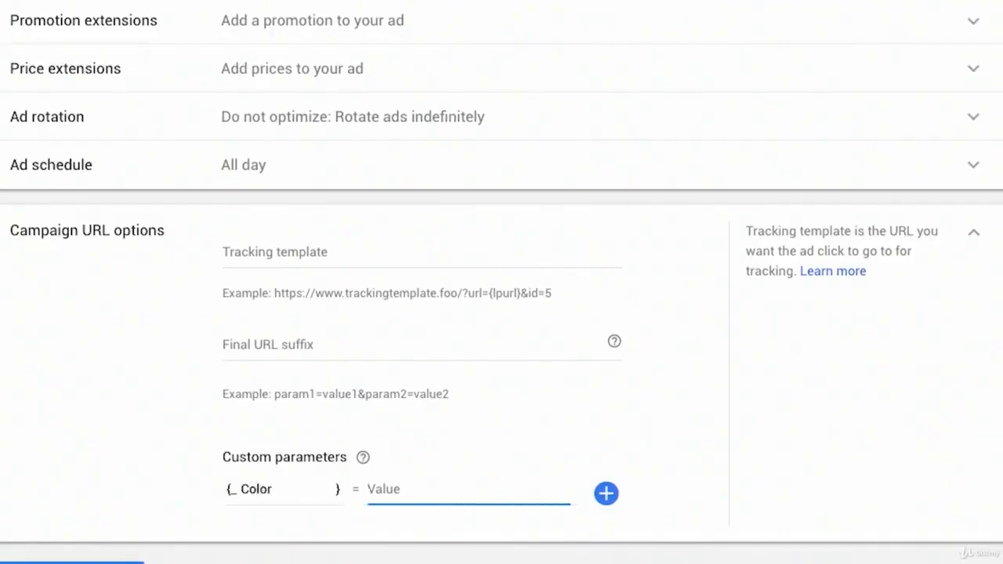
type("Orang")
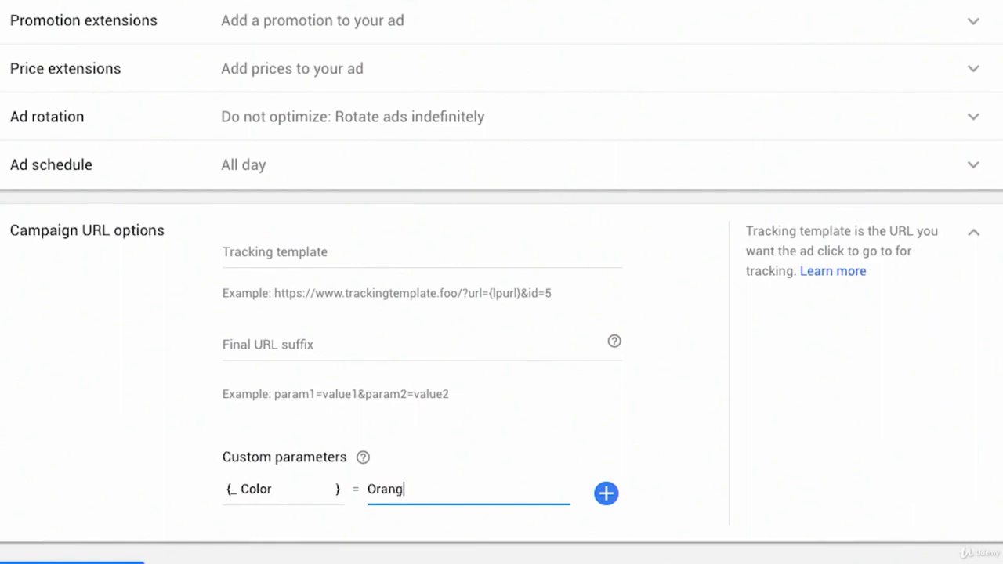
type("e")
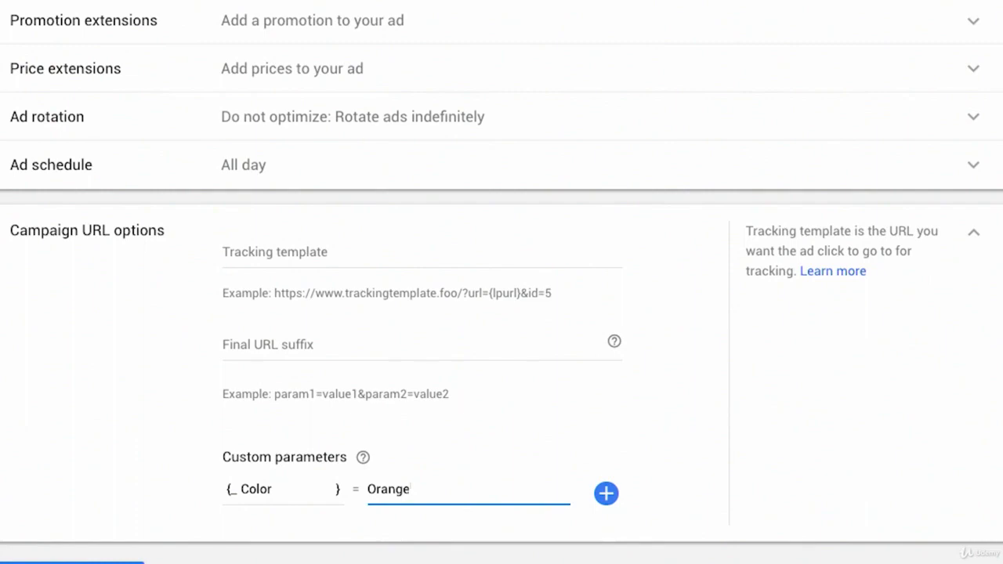
type("!")
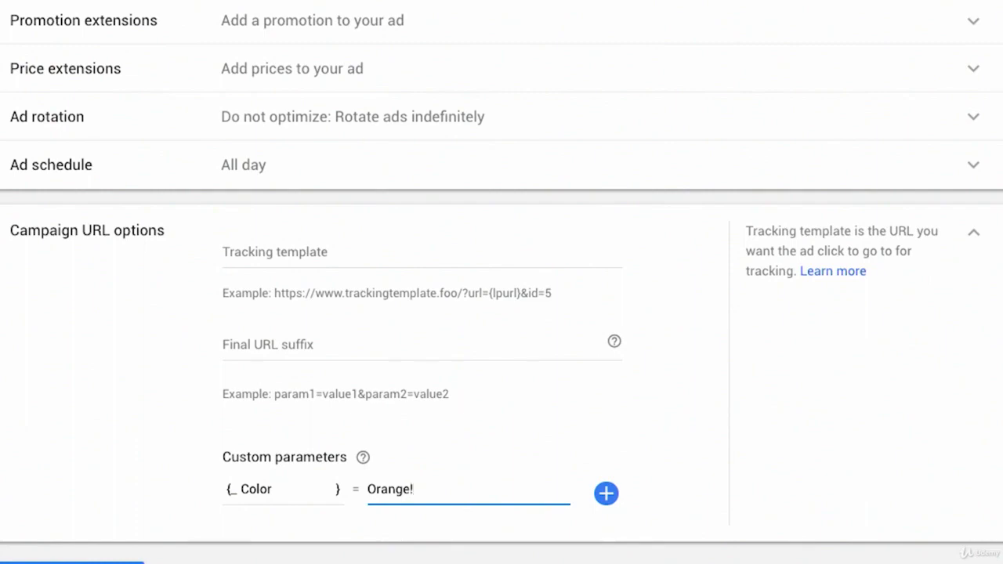
type("@")
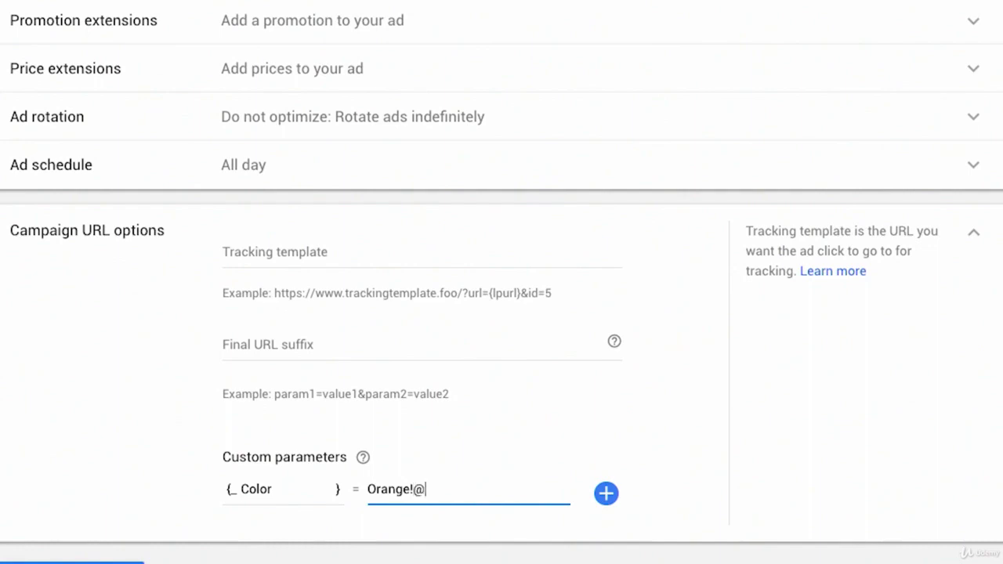
type("ljdkfh")
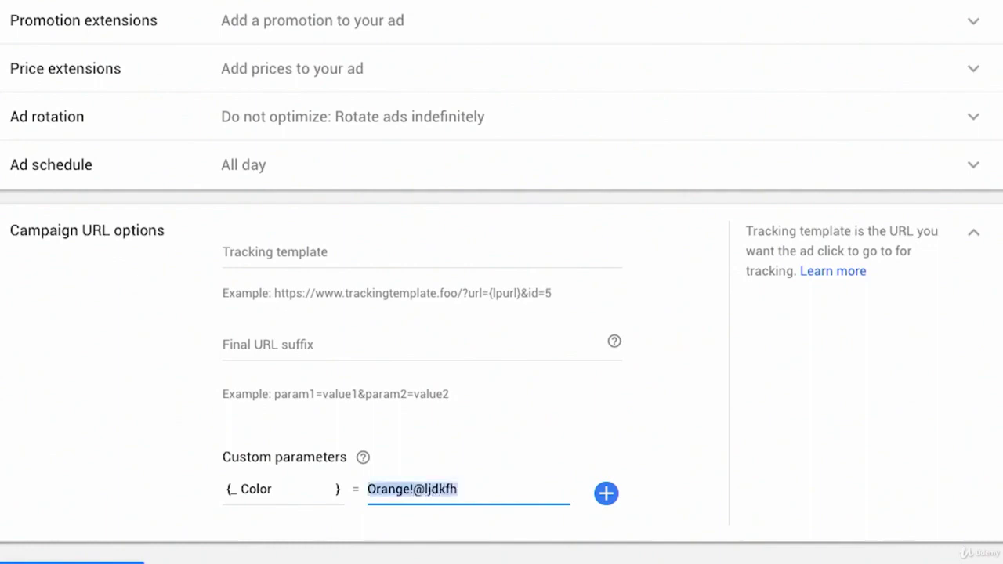
type("Orange")
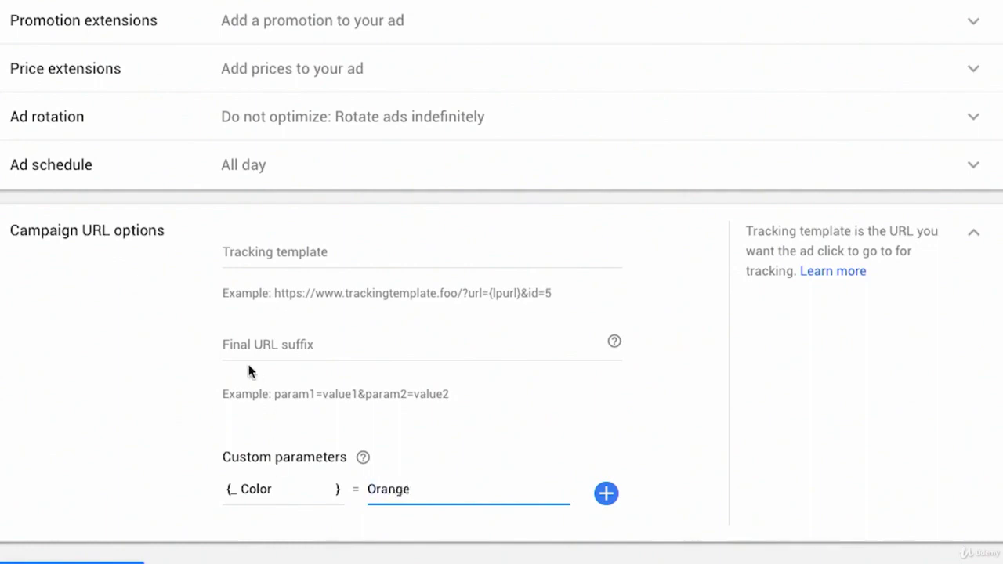
type("www.")
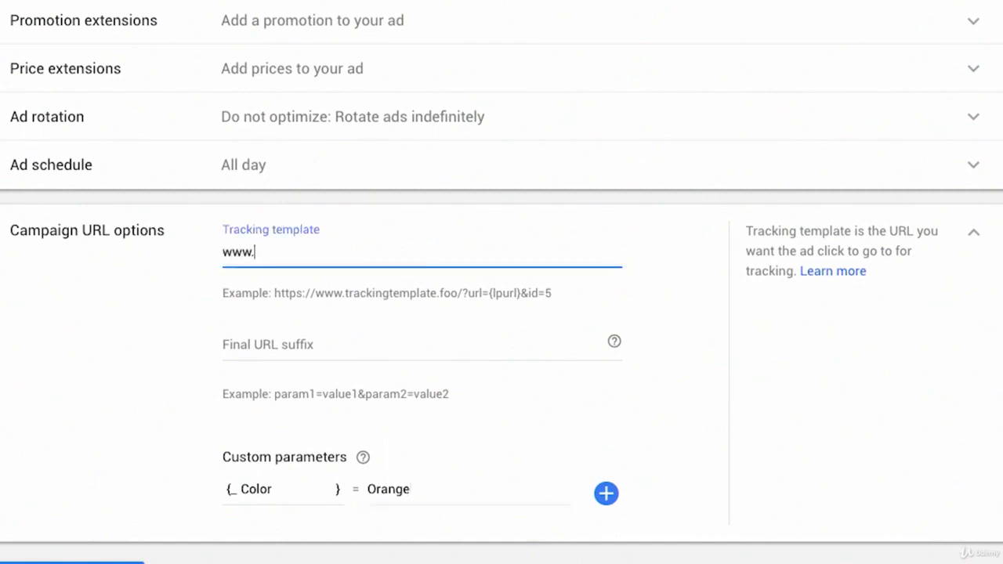
type("poppin.")
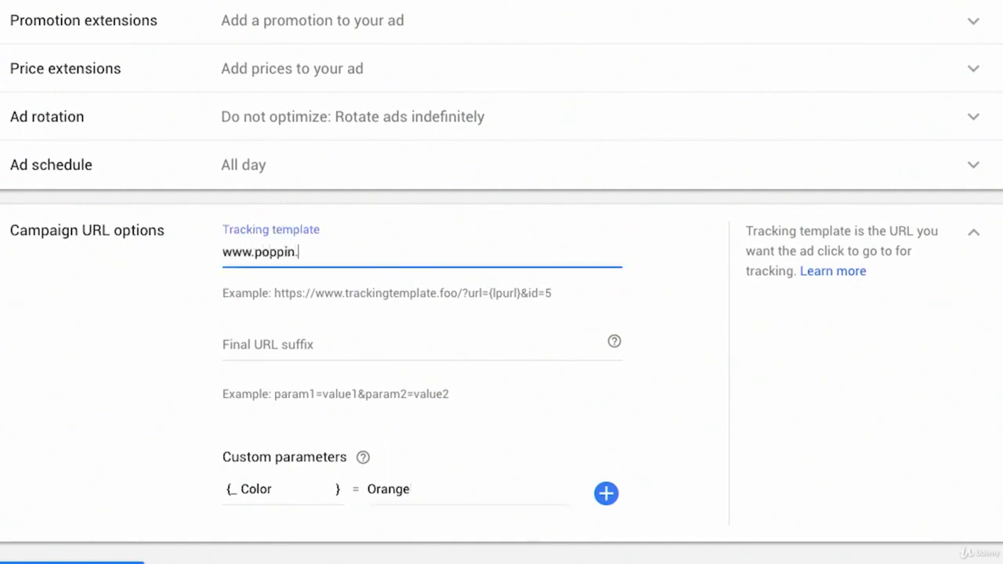
type("com/")
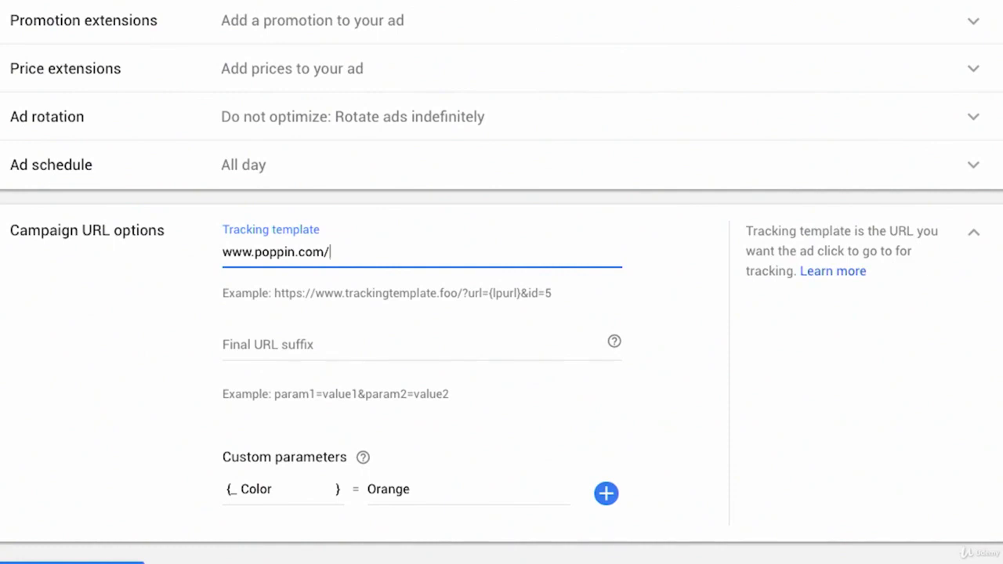
type("?")
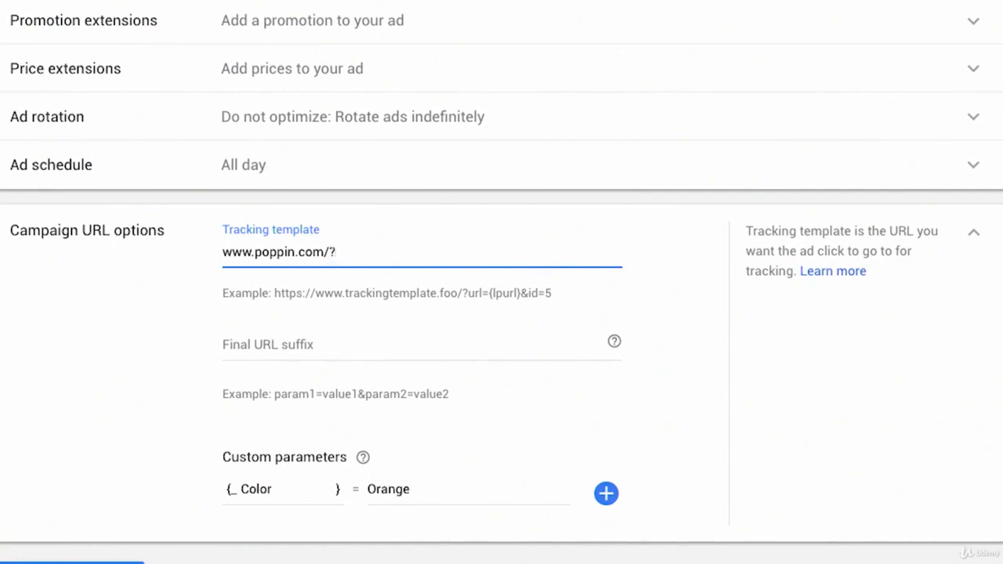
type("Color")
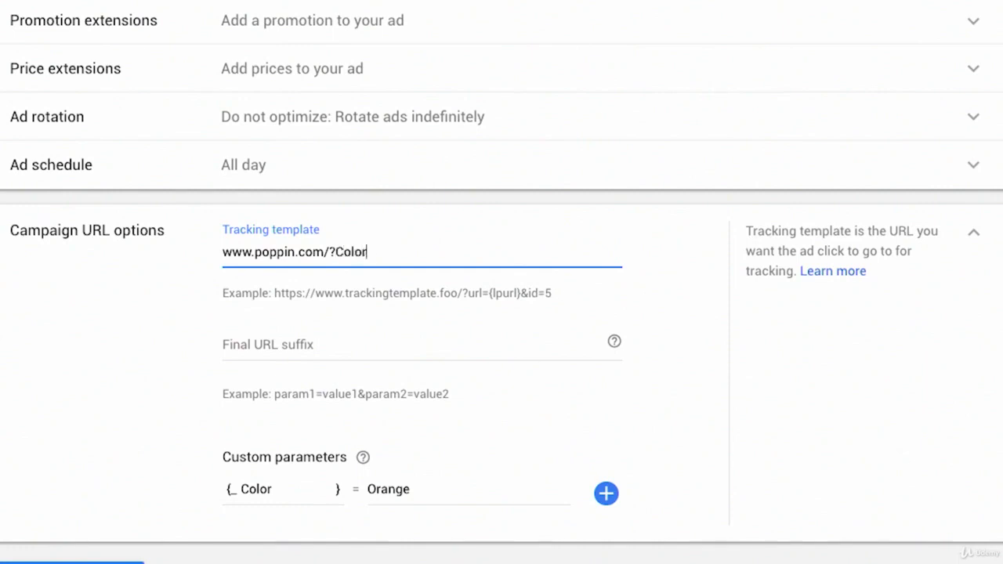
type("{")
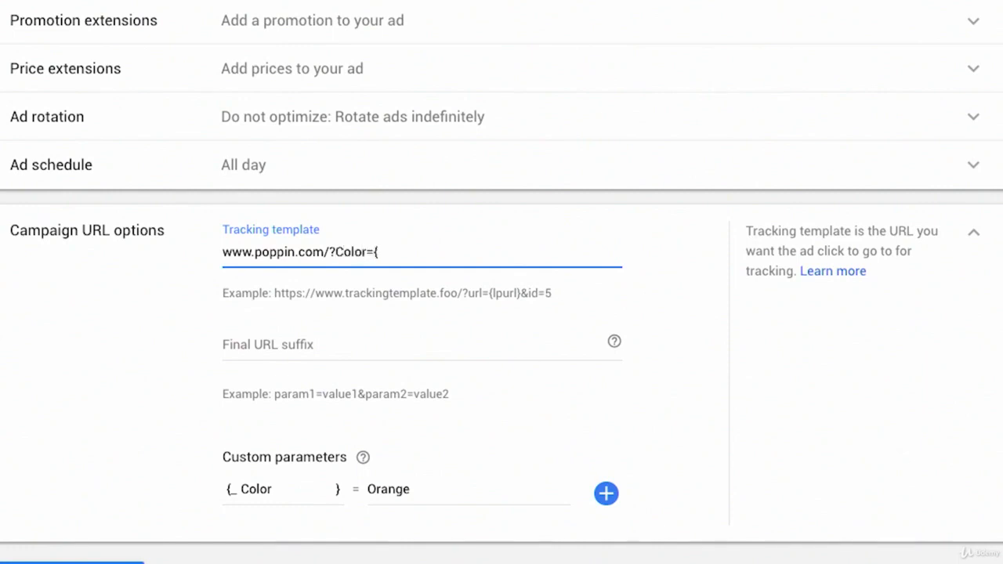
type("_Co")
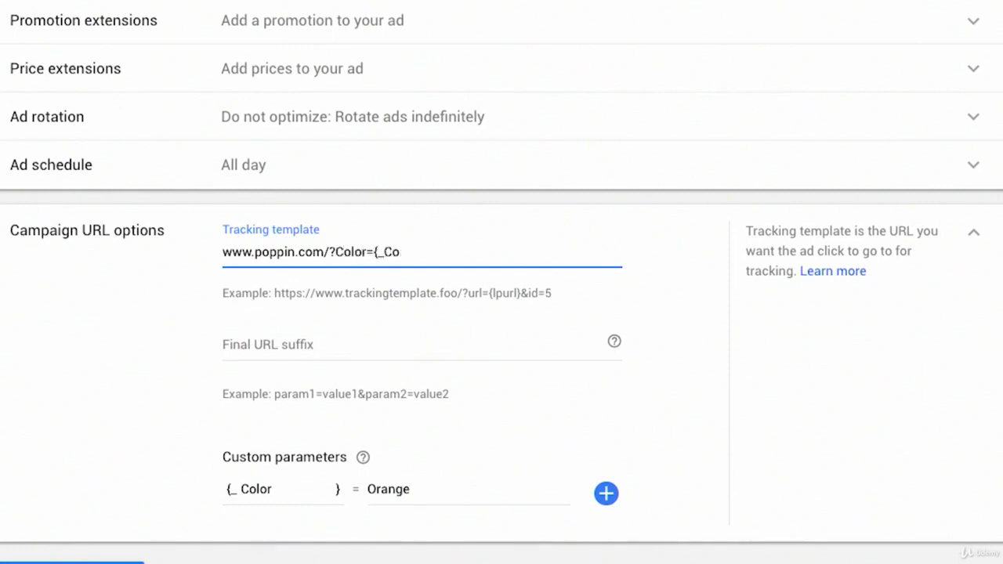
type("lor}")
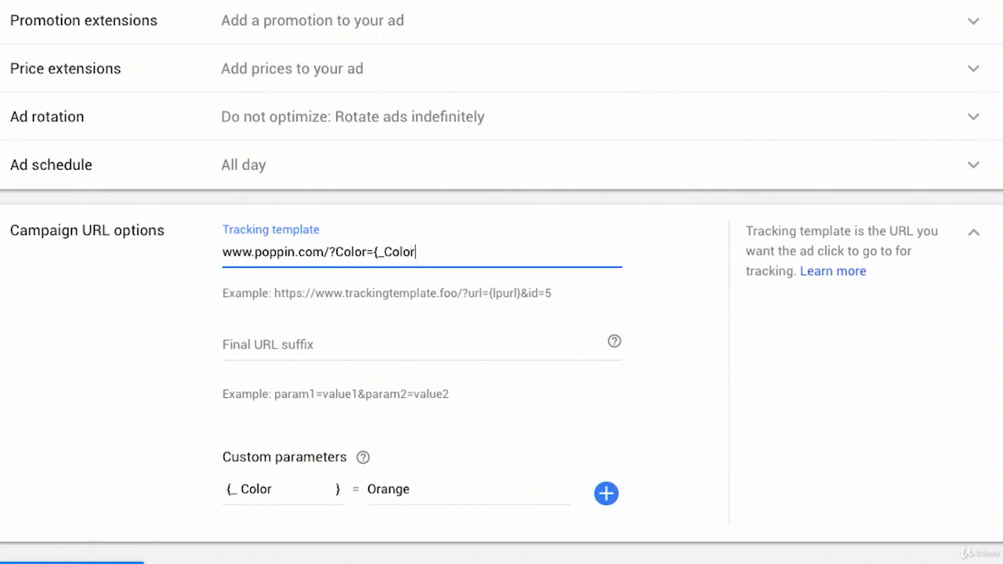
type("}")
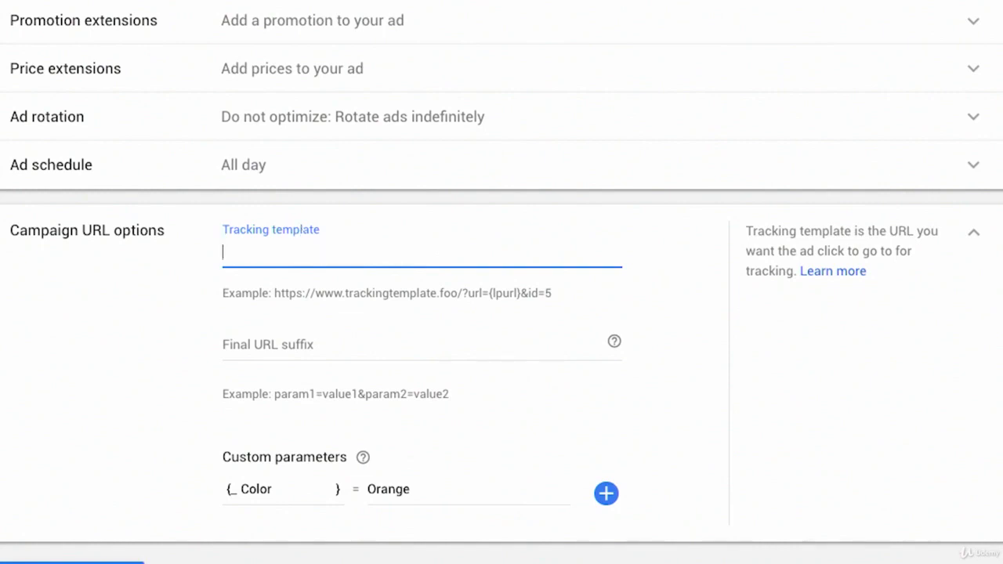
mouse_move(395, 483)
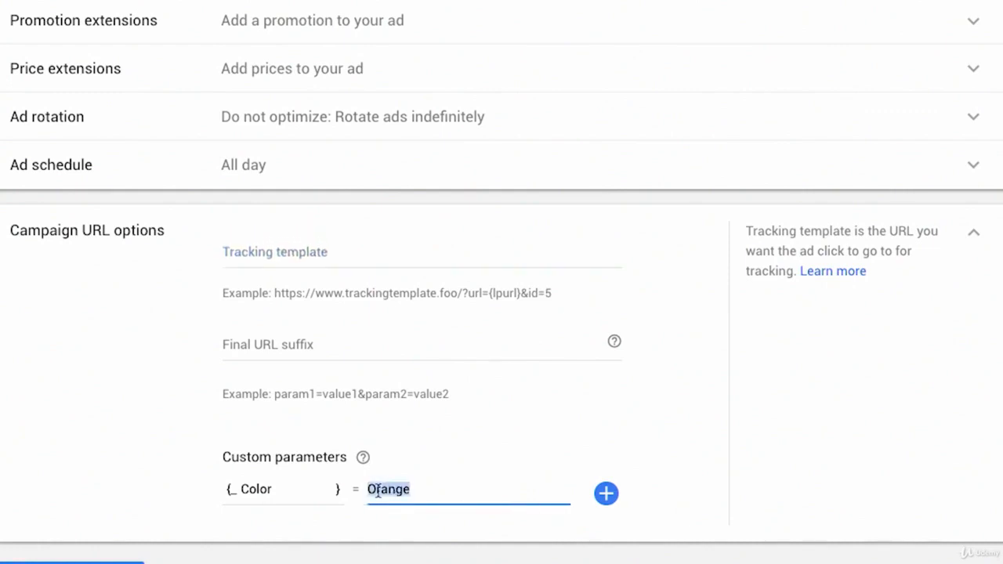
Remove the Color=Orange parameter and save the campaign settings to reach Set up ad groups.
left_click(282, 489)
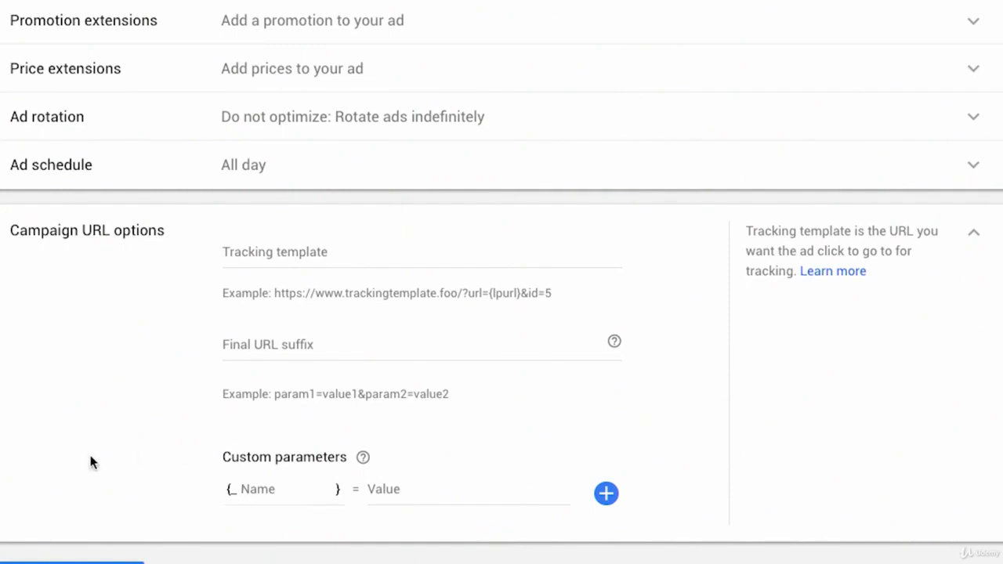
scroll("up", 3)
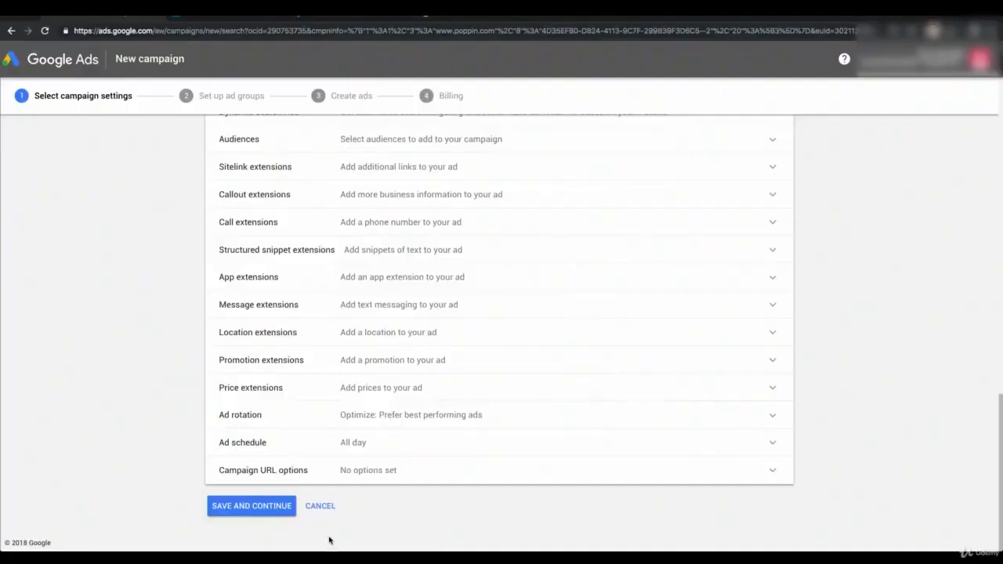
left_click(250, 504)
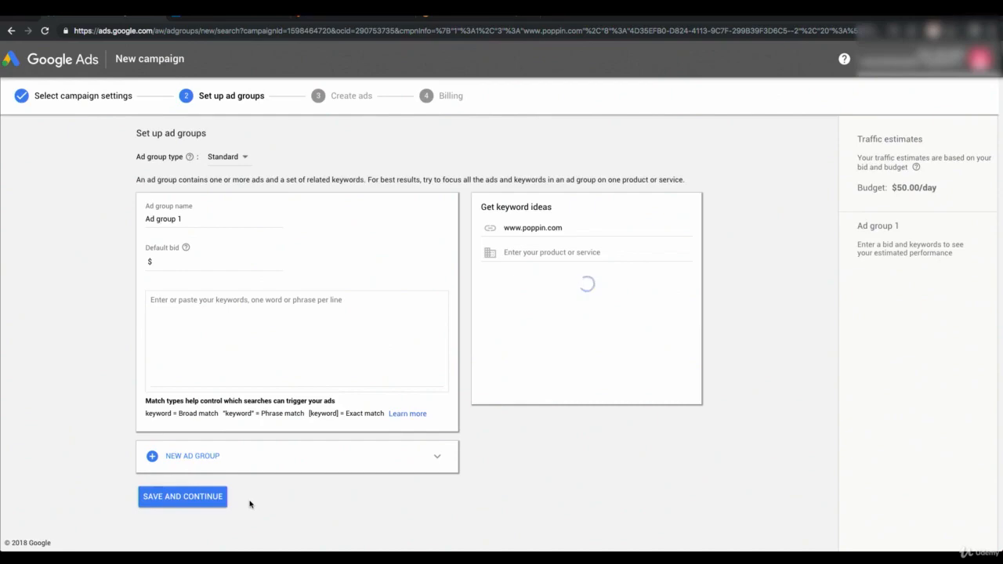